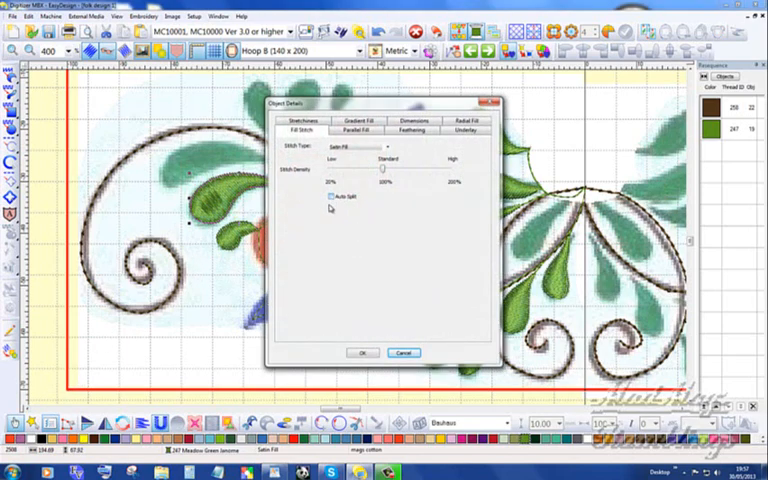
Close the folk design's Object Details dialog
{"action": "left_click", "coordinate": [362, 353]}
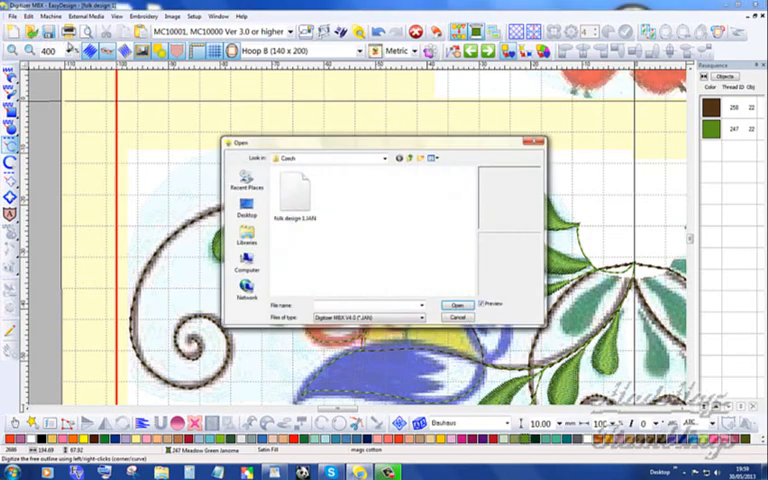
Open the multicolour Czech rose floral design
{"action": "left_click", "coordinate": [456, 305]}
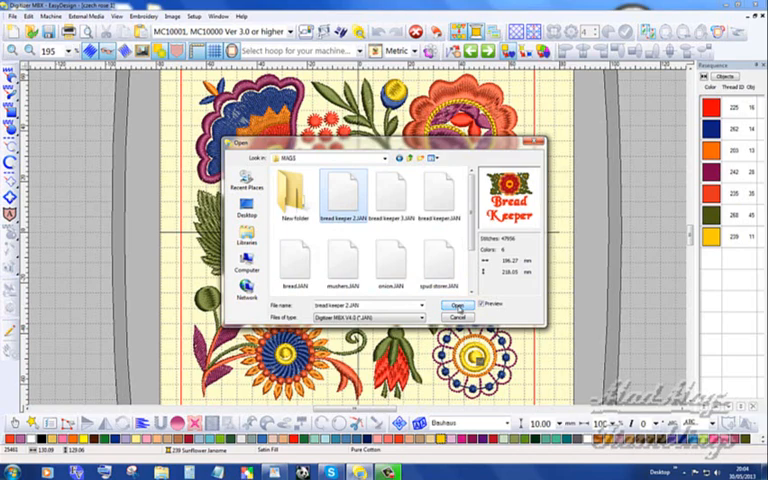
Load bread keeper 2.JAN, showing the red-and-gold flower above orange lettering
{"action": "left_click", "coordinate": [457, 305]}
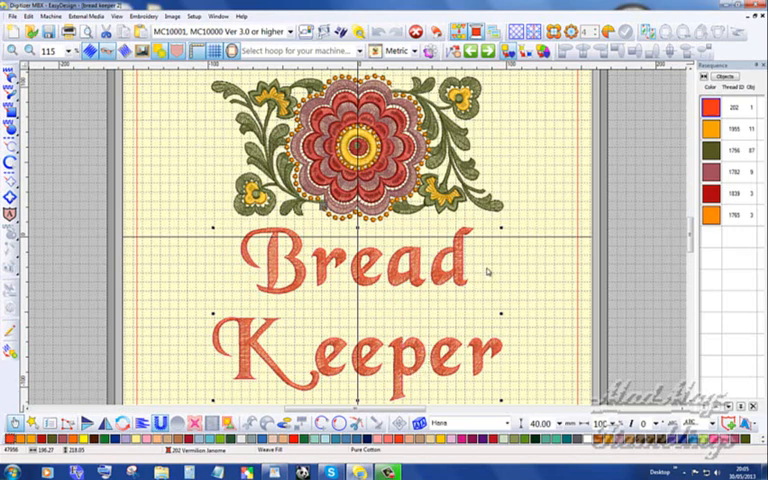
{"action": "mouse_move", "coordinate": [551, 177]}
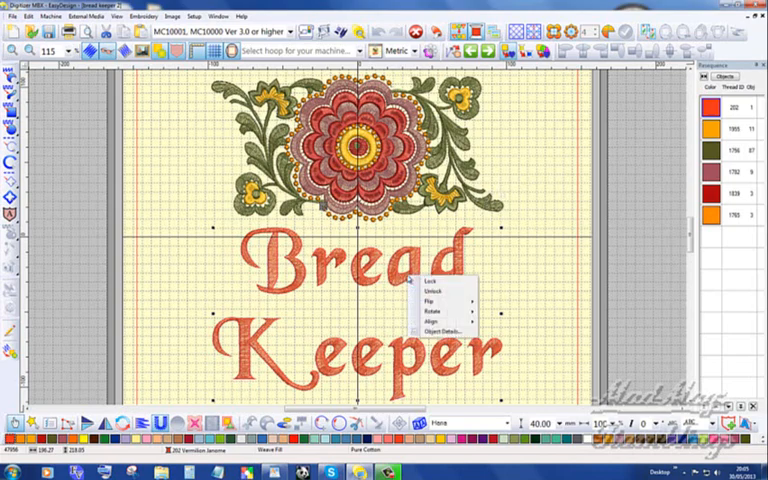
{"action": "mouse_move", "coordinate": [438, 330]}
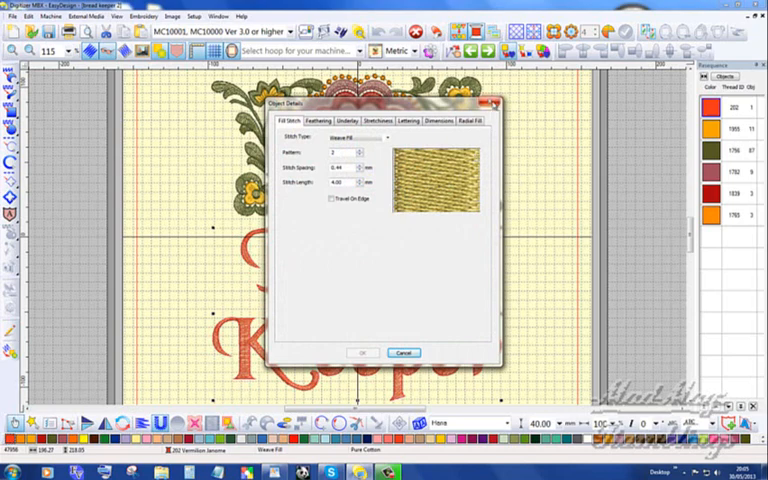
Close the Bread Keeper lettering's weave-fill stitch details
{"action": "left_click", "coordinate": [403, 352]}
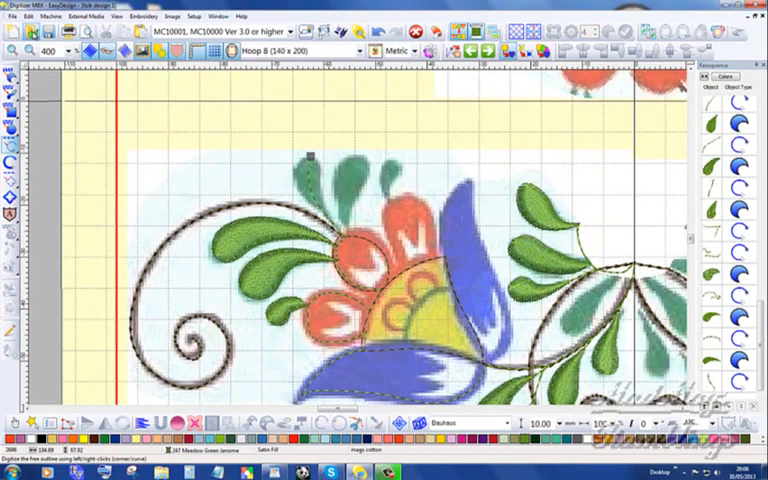
Browse the MAGS folder and open the spud storer.JAN Potato Storer design
{"action": "left_click", "coordinate": [29, 32]}
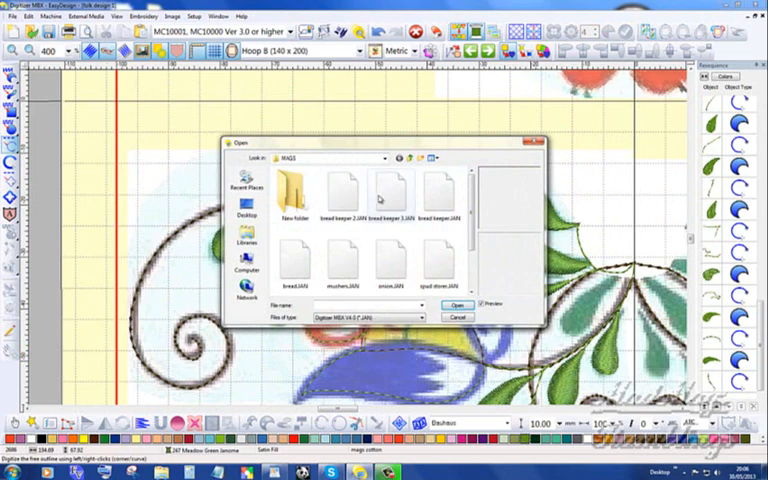
{"action": "mouse_move", "coordinate": [345, 270]}
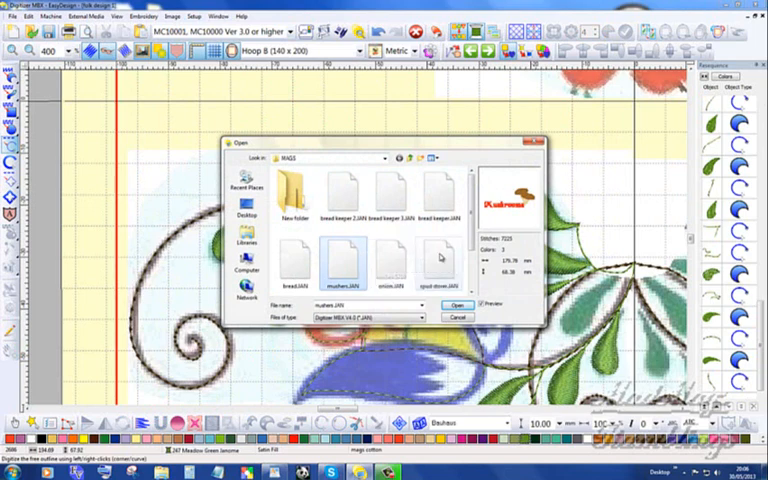
{"action": "left_click", "coordinate": [445, 270]}
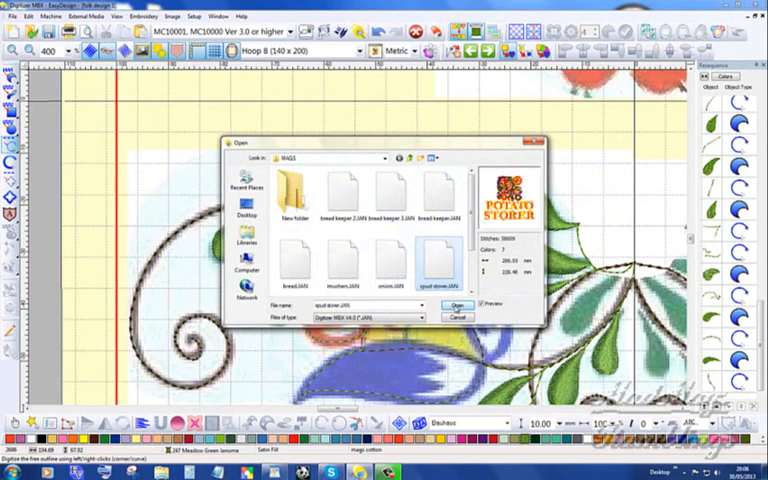
{"action": "left_click", "coordinate": [453, 304]}
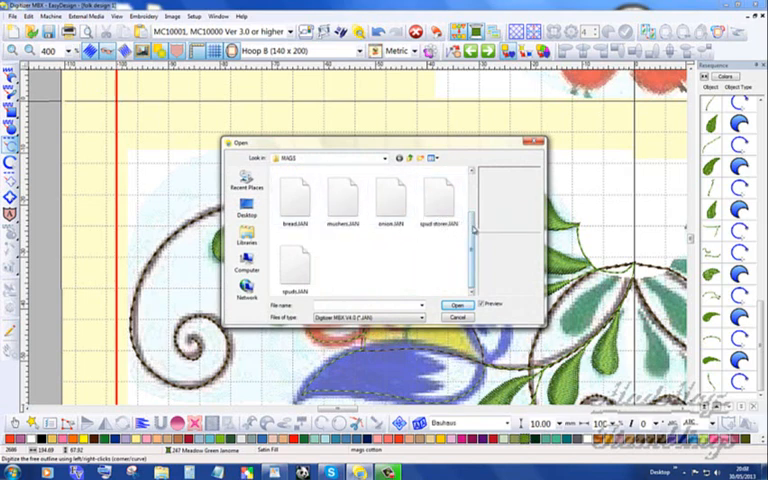
Navigate into the octopus folder and open jelly fish.JAN
{"action": "scroll", "scroll_direction": "up", "scroll_amount": 3}
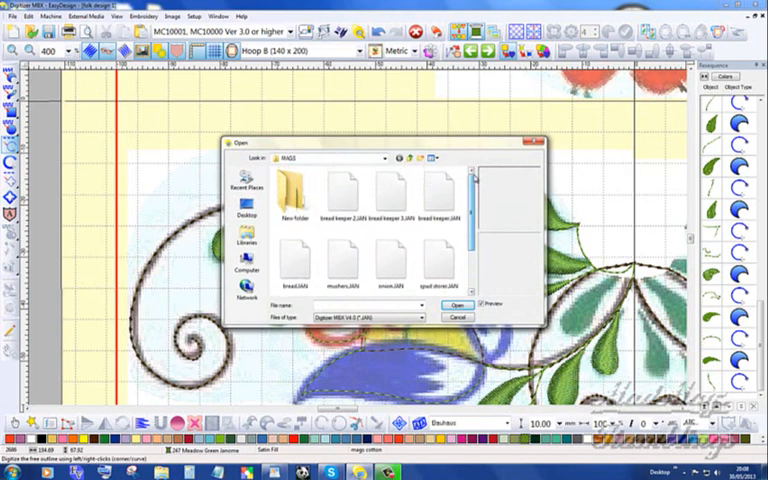
{"action": "double_click", "coordinate": [293, 195]}
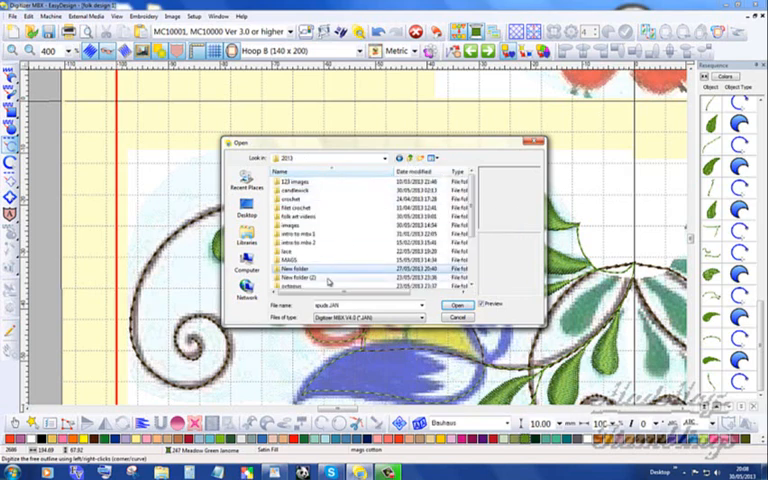
{"action": "double_click", "coordinate": [311, 278]}
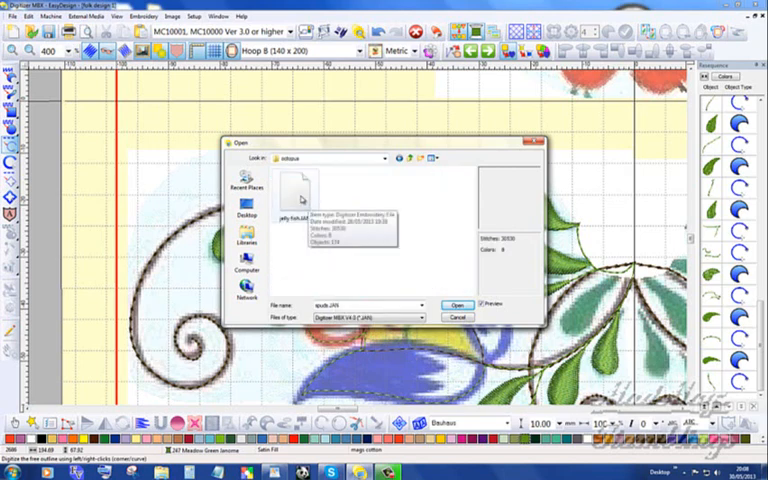
{"action": "left_click", "coordinate": [291, 200]}
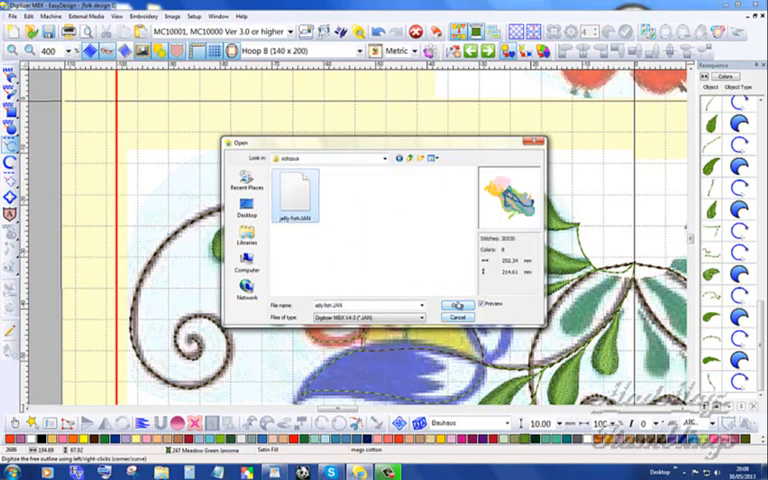
{"action": "left_click", "coordinate": [459, 304]}
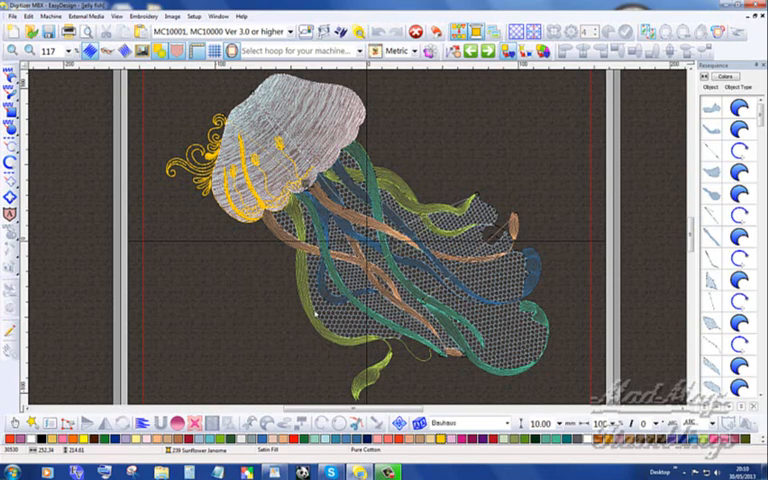
{"action": "mouse_move", "coordinate": [38, 93]}
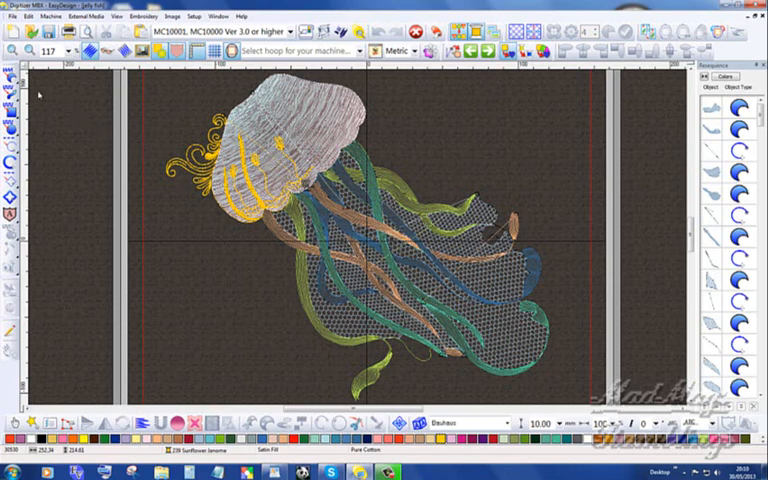
{"action": "mouse_move", "coordinate": [10, 88]}
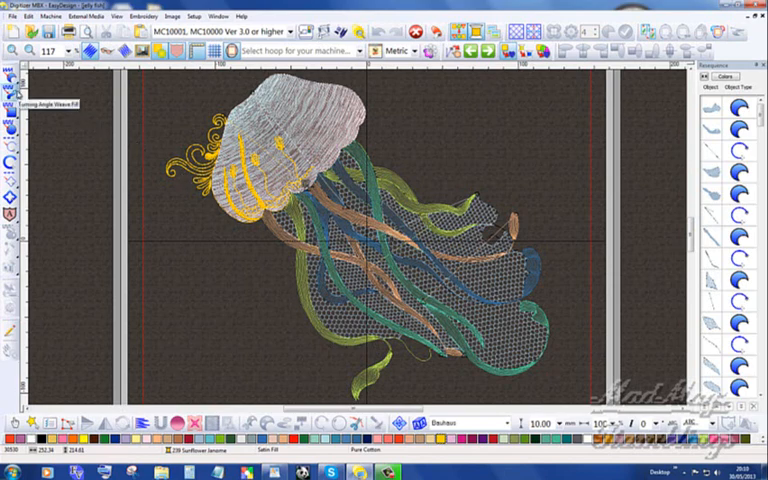
{"action": "mouse_move", "coordinate": [14, 100]}
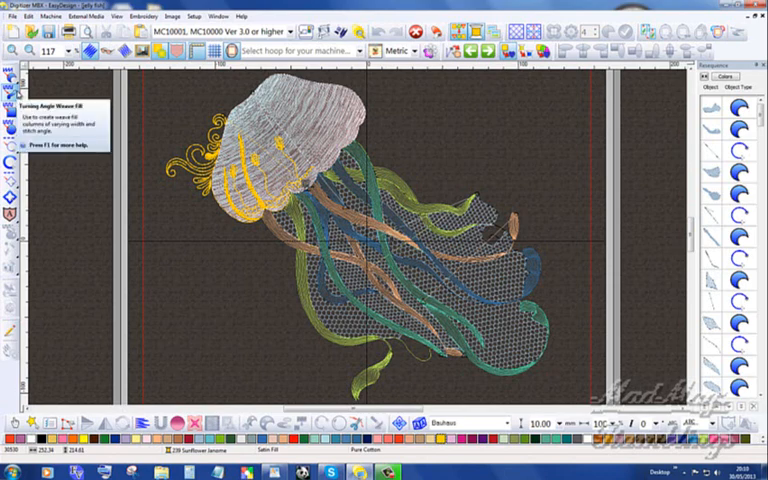
{"action": "mouse_move", "coordinate": [213, 131]}
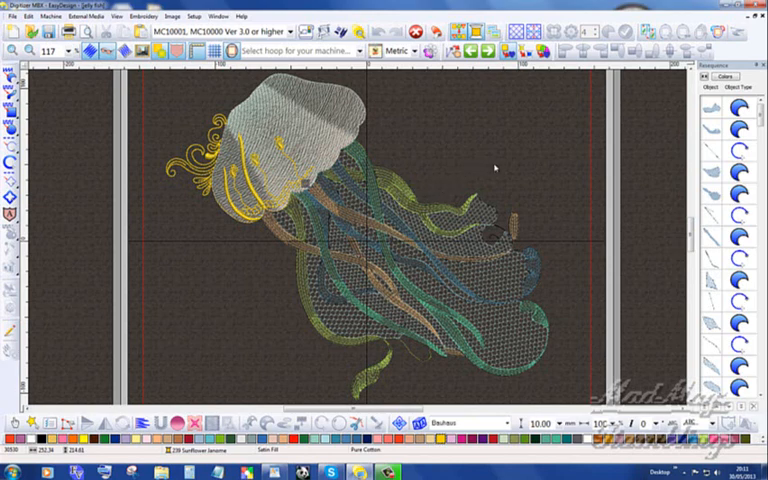
{"action": "mouse_move", "coordinate": [400, 277]}
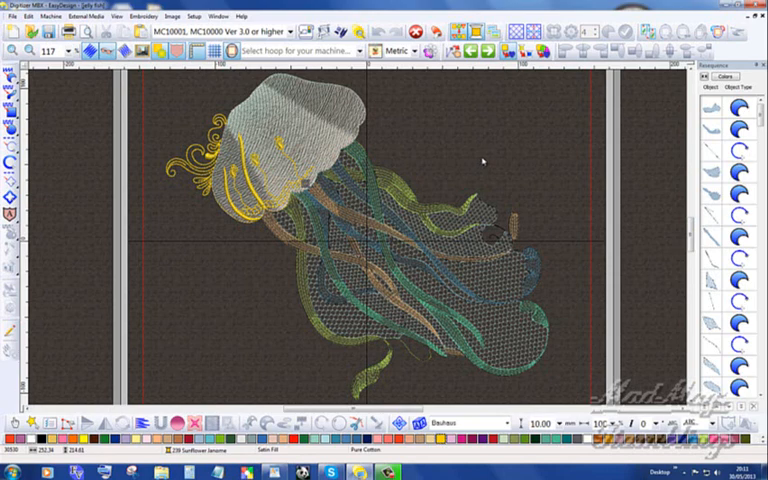
{"action": "mouse_move", "coordinate": [483, 160]}
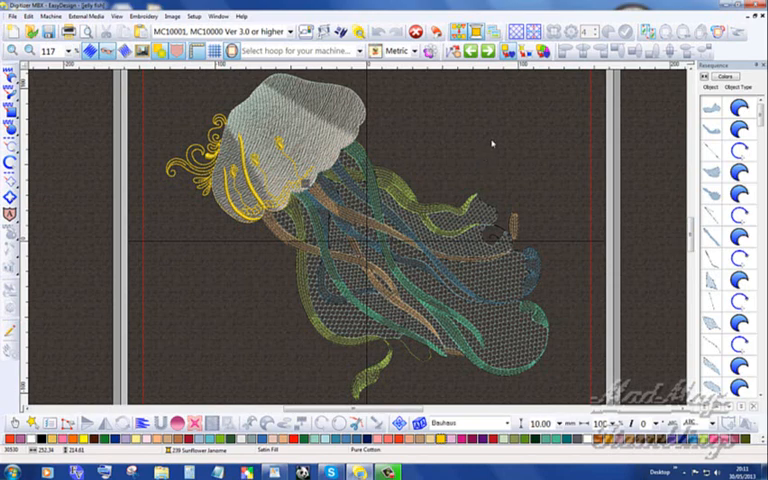
{"action": "mouse_move", "coordinate": [505, 125]}
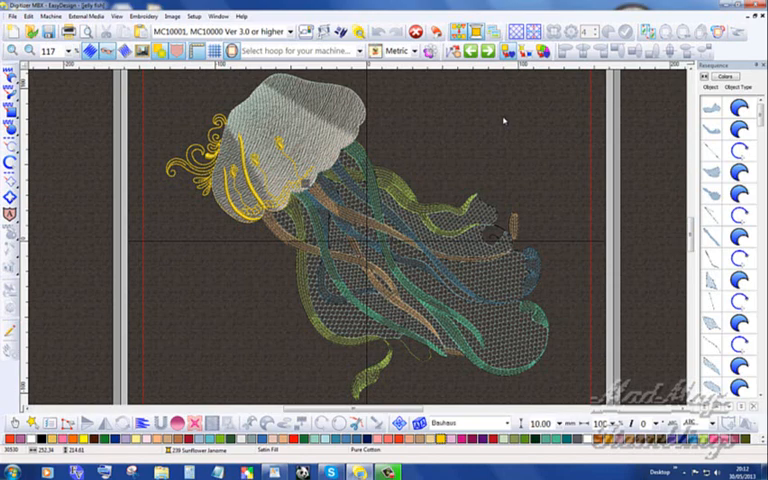
{"action": "mouse_move", "coordinate": [504, 120]}
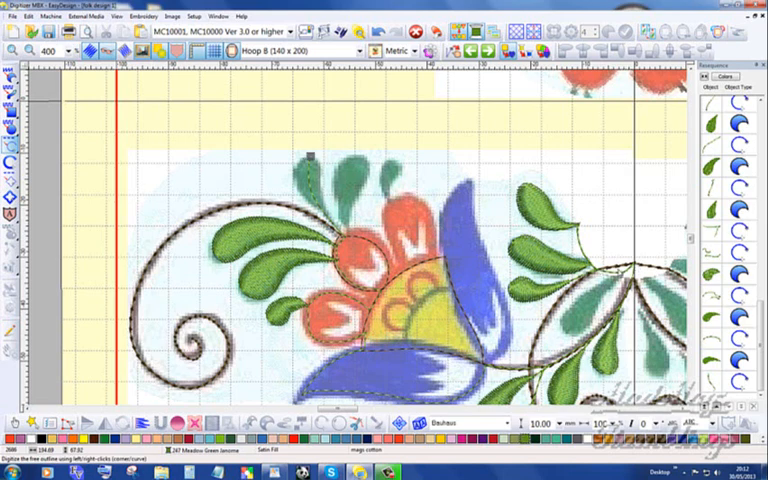
{"action": "mouse_move", "coordinate": [499, 169]}
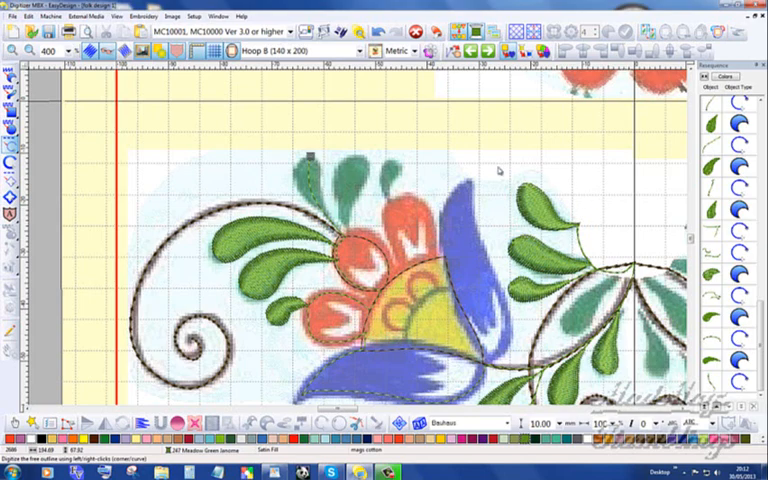